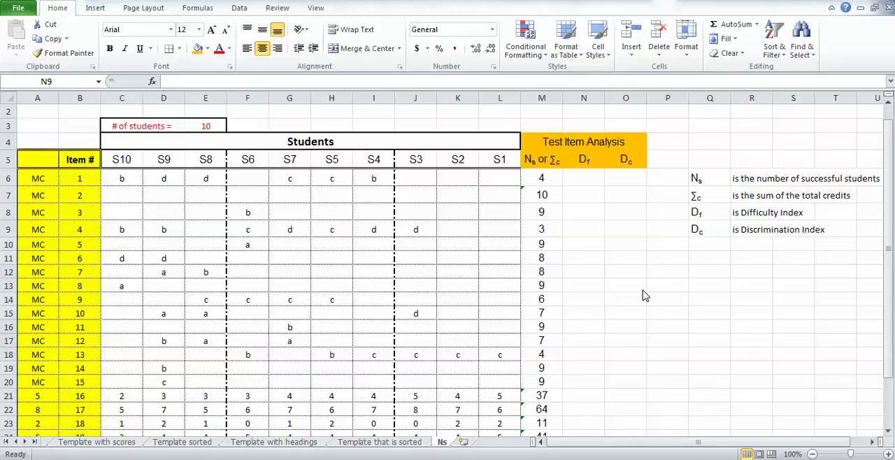
{"action": "mouse_move", "coordinate": [615, 257]}
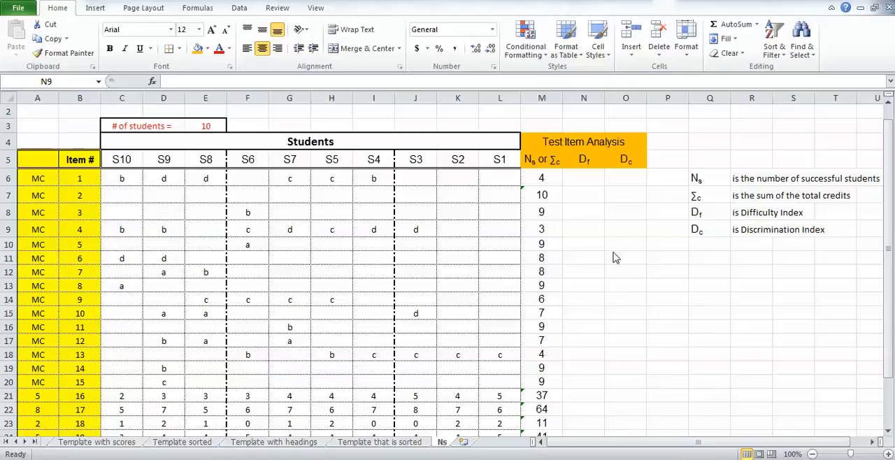
{"action": "mouse_move", "coordinate": [542, 195]}
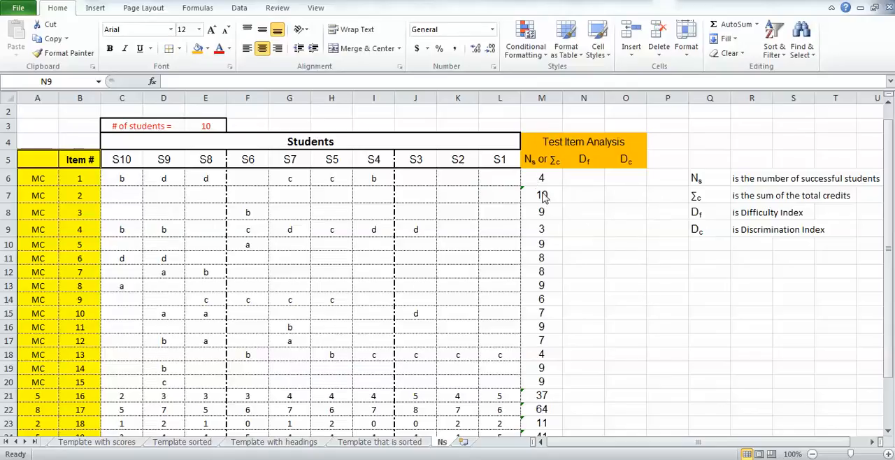
{"action": "mouse_move", "coordinate": [552, 227]}
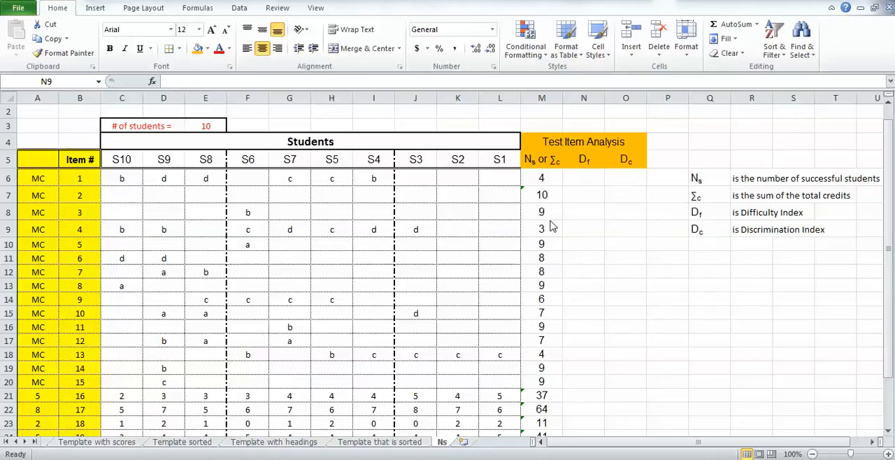
{"action": "mouse_move", "coordinate": [557, 379]}
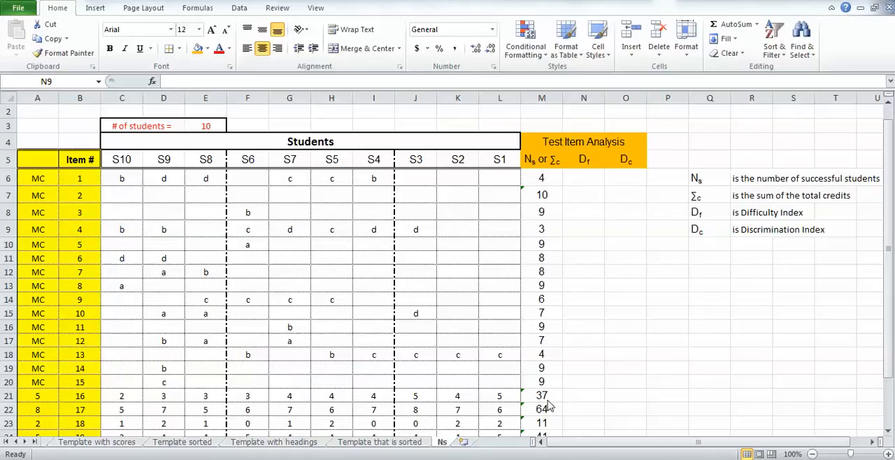
{"action": "mouse_move", "coordinate": [554, 404]}
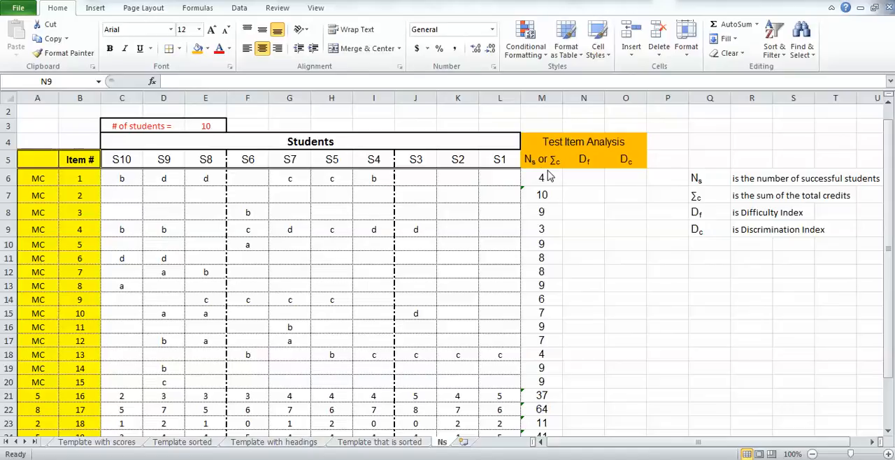
{"action": "mouse_move", "coordinate": [552, 179]}
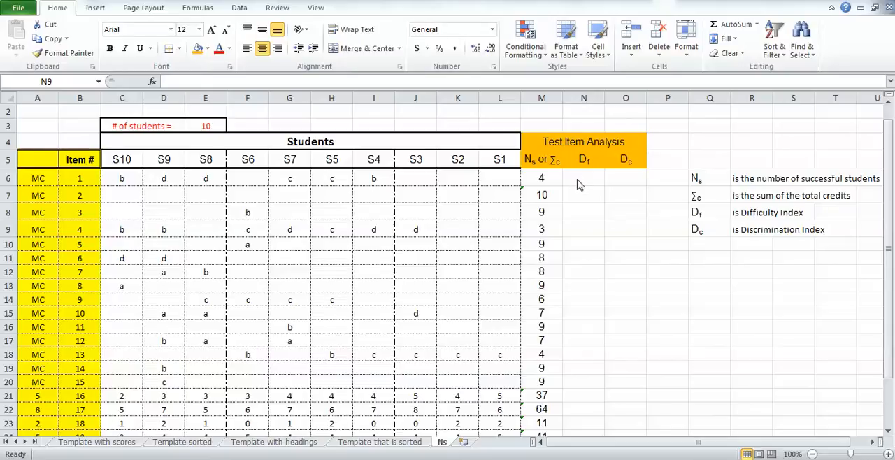
Step: Enter =M6/E3*100 in N6 so item 1's difficulty index shows 40, then recheck the result
{"action": "left_click", "coordinate": [583, 179]}
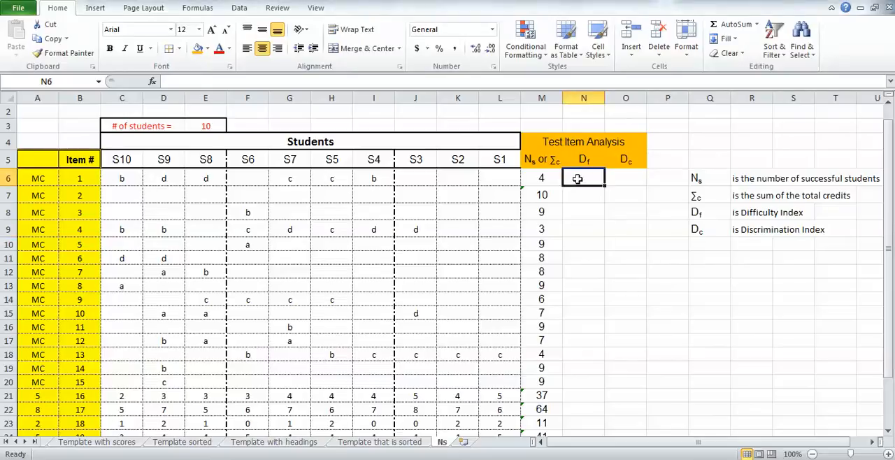
{"action": "type", "text": "="}
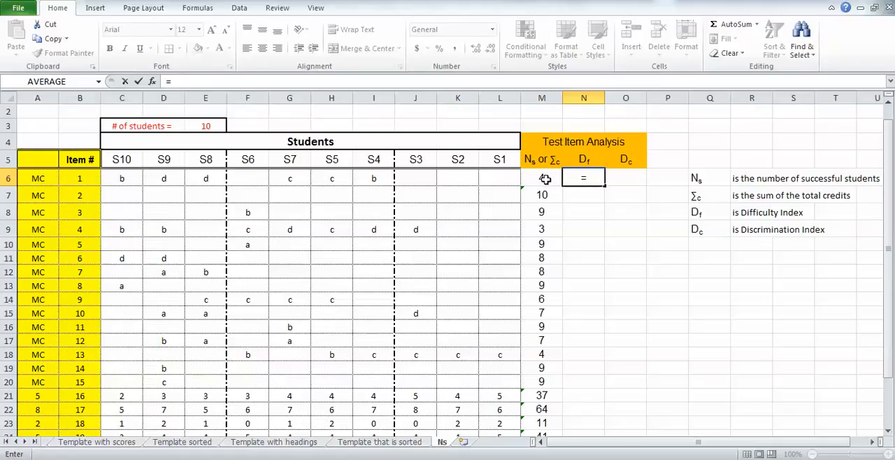
{"action": "left_click", "coordinate": [541, 177]}
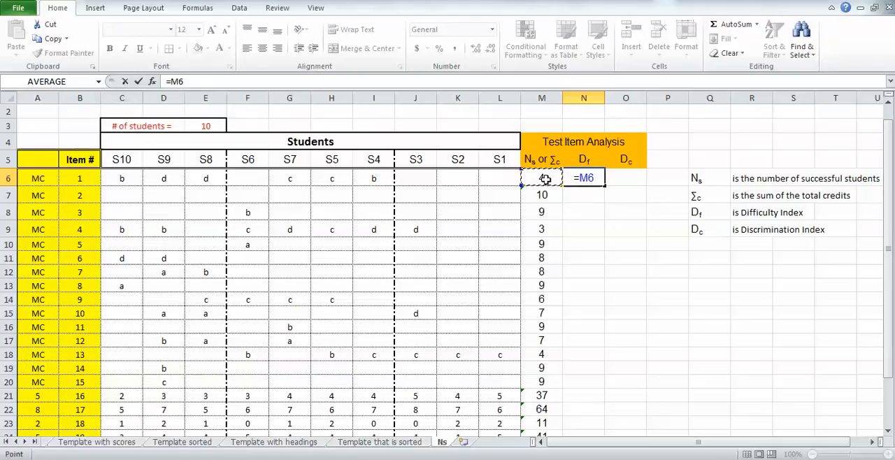
{"action": "type", "text": "/"}
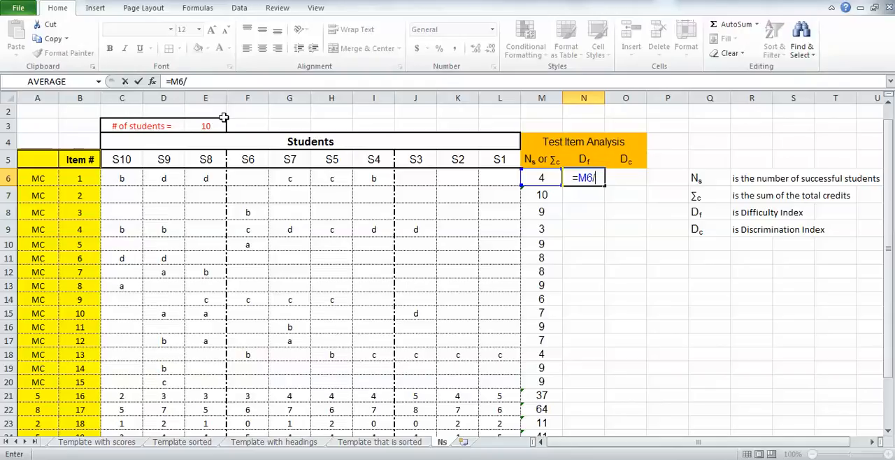
{"action": "mouse_move", "coordinate": [212, 126]}
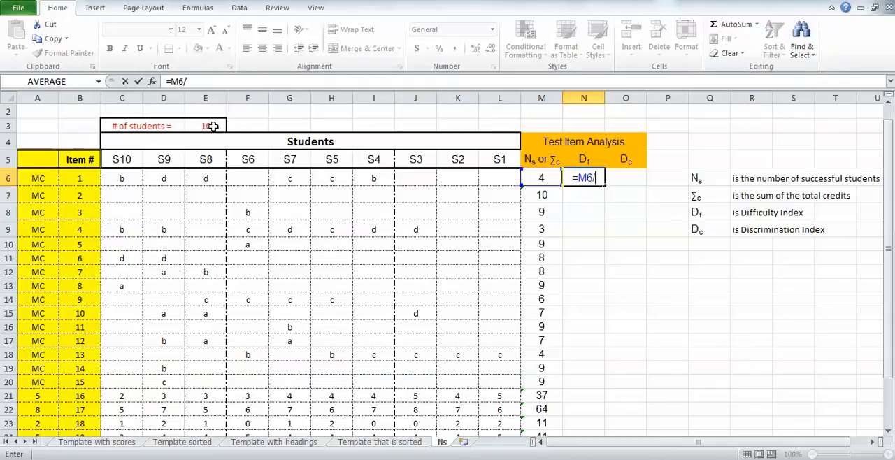
{"action": "mouse_move", "coordinate": [218, 128]}
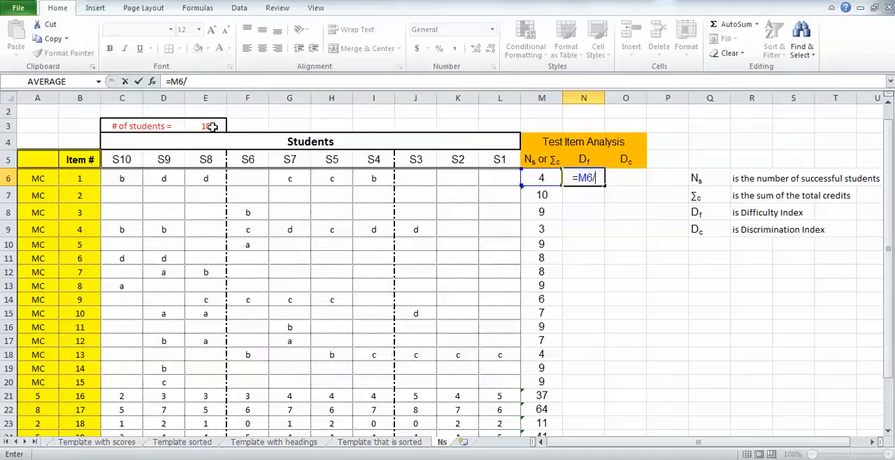
{"action": "left_click", "coordinate": [204, 126]}
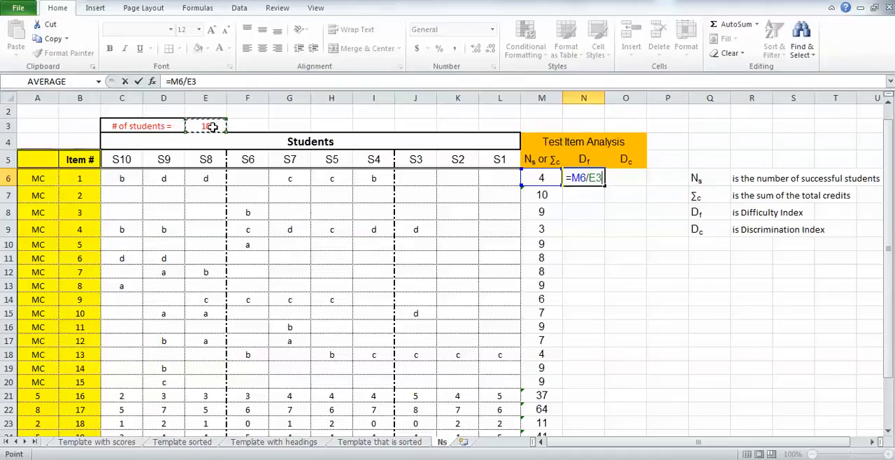
{"action": "type", "text": "*10"}
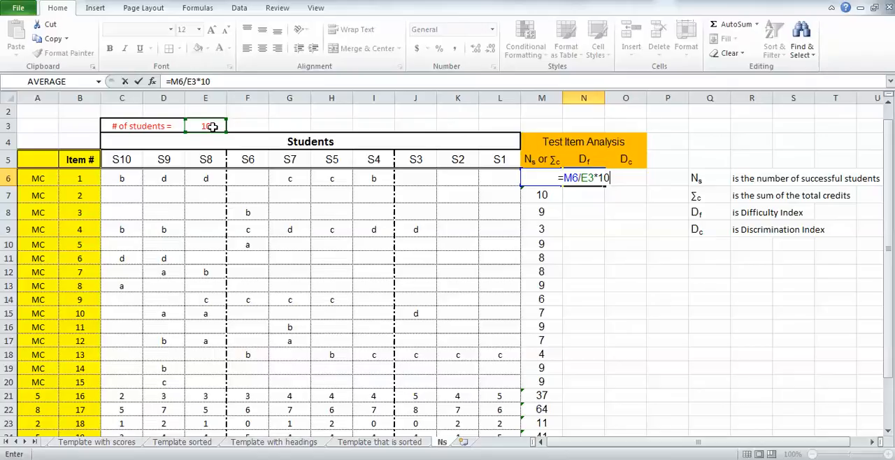
{"action": "key", "text": "Enter"}
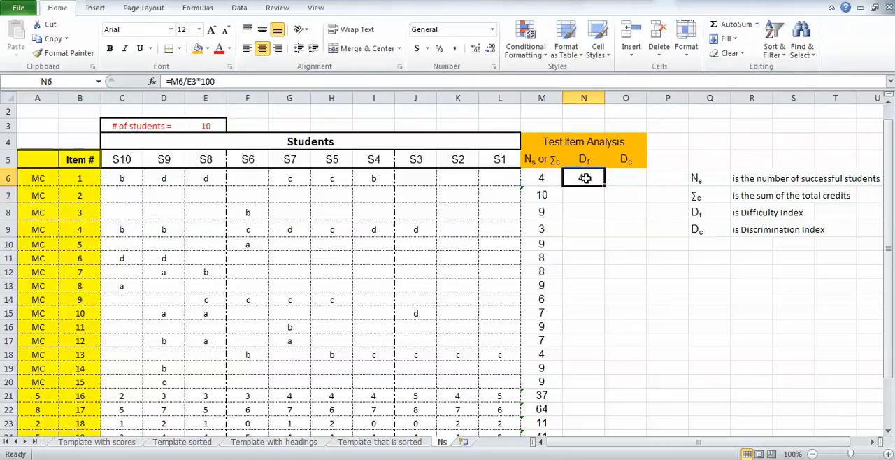
{"action": "left_click", "coordinate": [583, 176]}
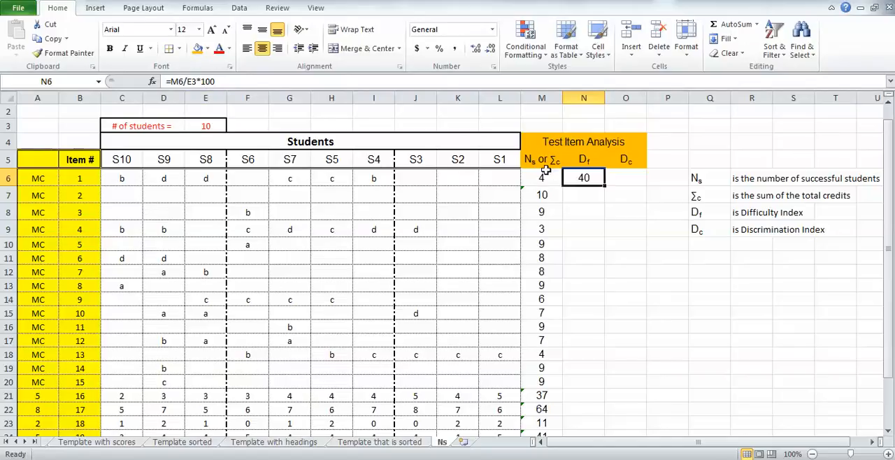
{"action": "mouse_move", "coordinate": [193, 131]}
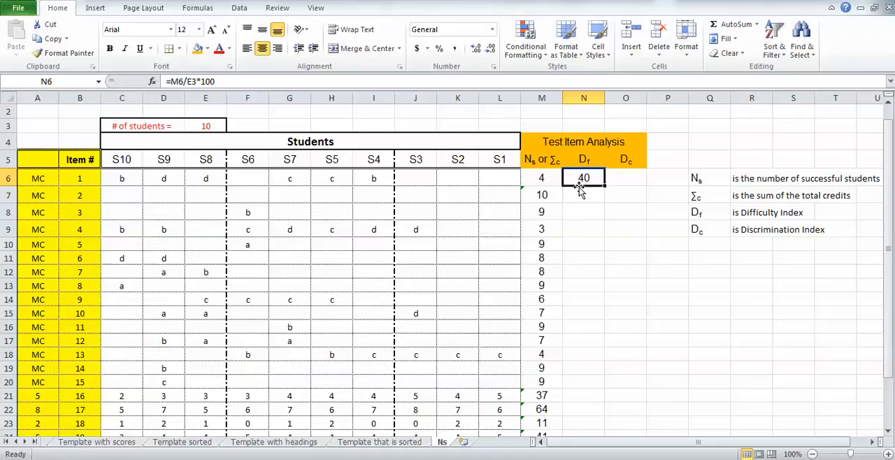
{"action": "left_click", "coordinate": [583, 213]}
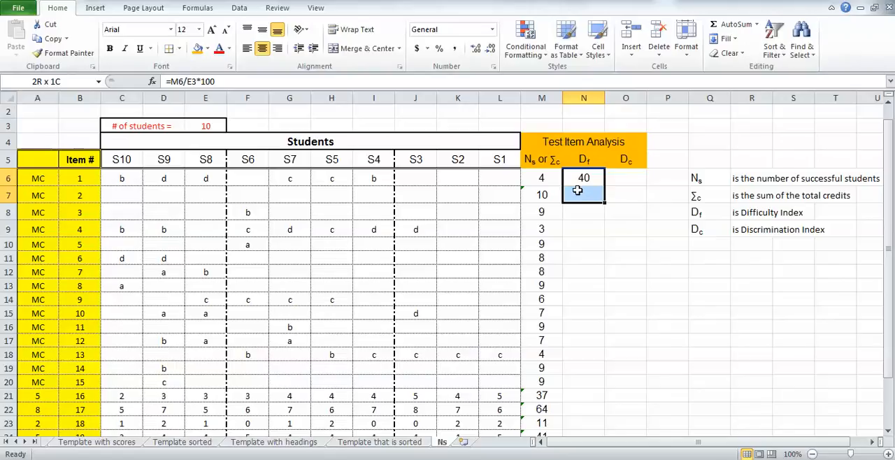
{"action": "left_click", "coordinate": [730, 38]}
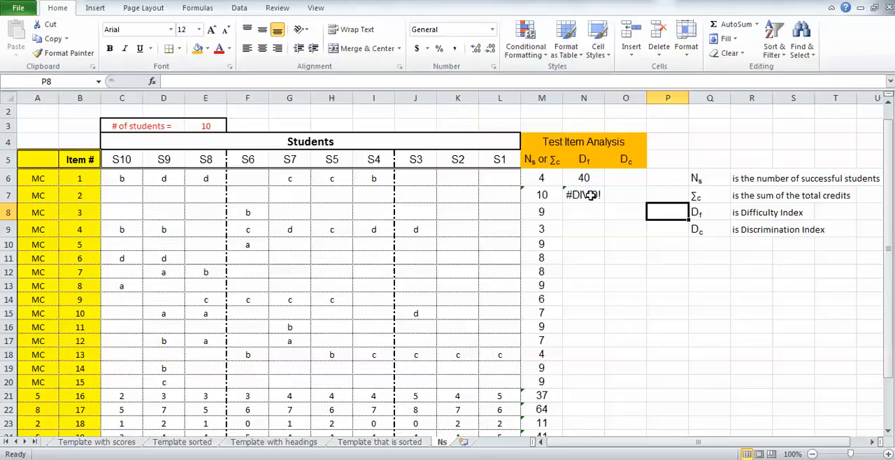
{"action": "left_click", "coordinate": [583, 195]}
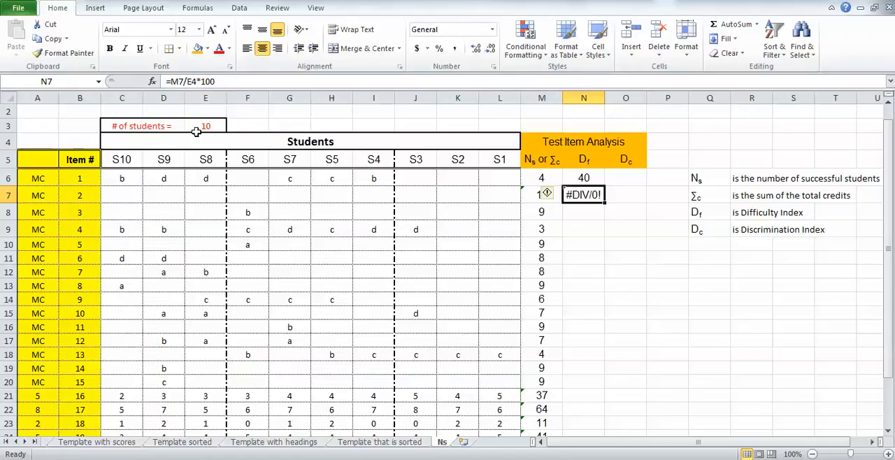
{"action": "mouse_move", "coordinate": [201, 126]}
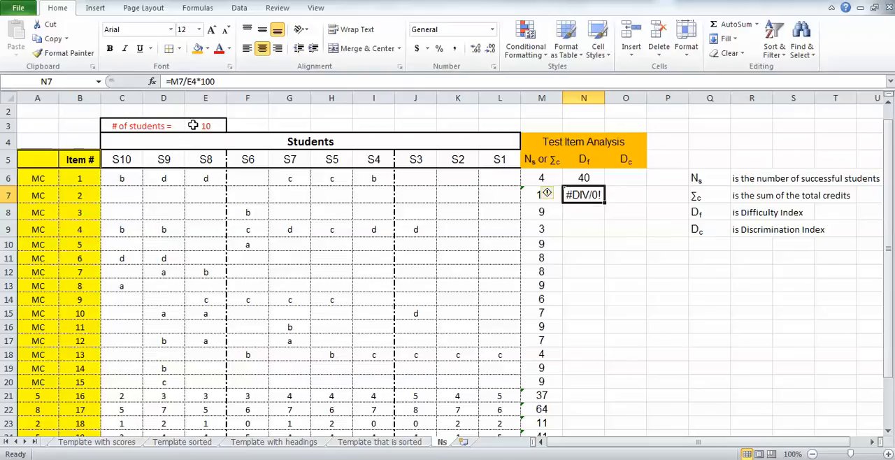
{"action": "mouse_move", "coordinate": [585, 177]}
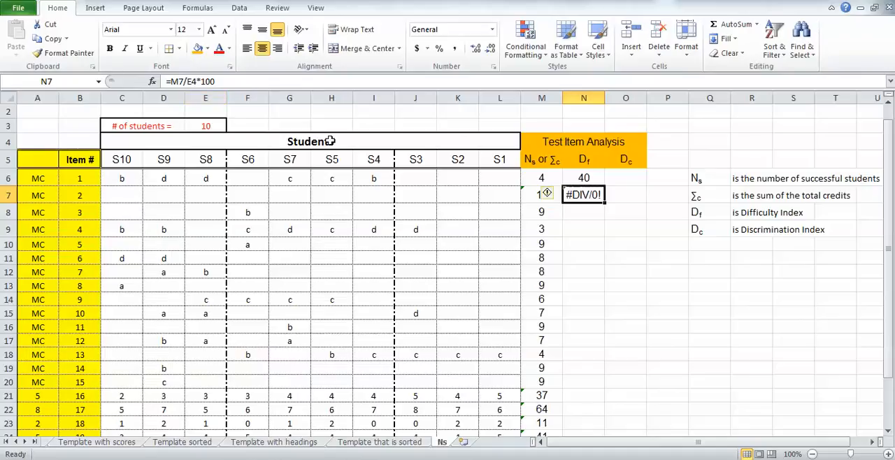
{"action": "mouse_move", "coordinate": [456, 195]}
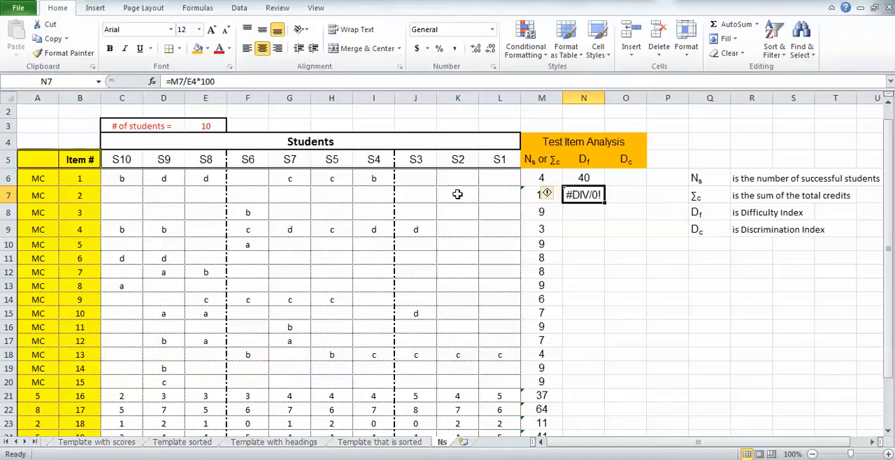
{"action": "mouse_move", "coordinate": [288, 197]}
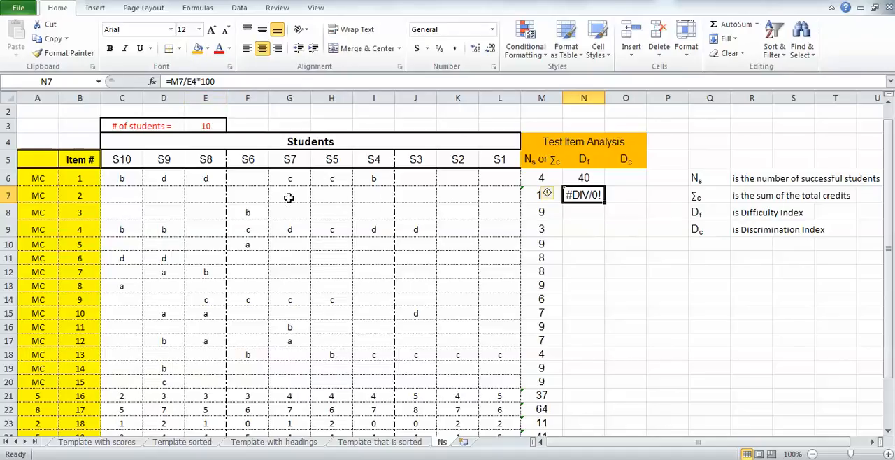
{"action": "mouse_move", "coordinate": [217, 199]}
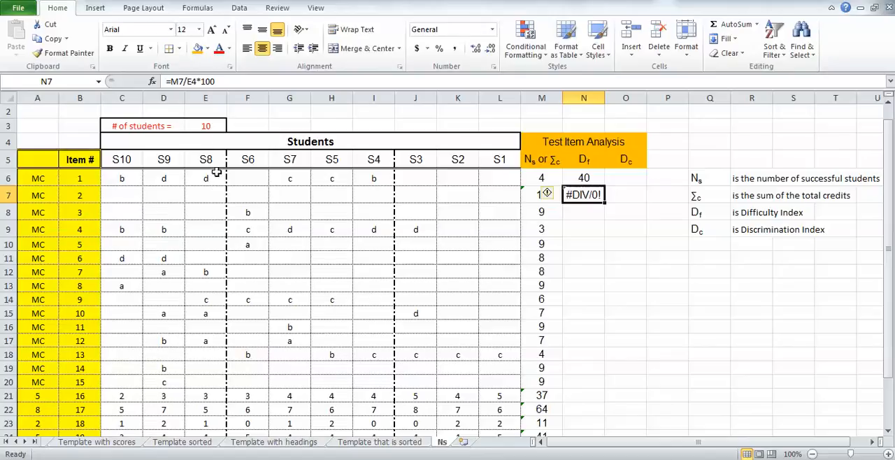
{"action": "mouse_move", "coordinate": [204, 137]}
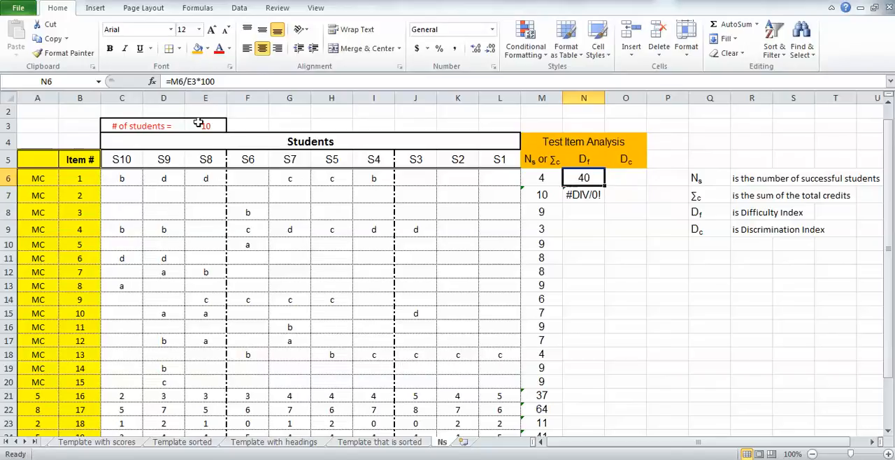
{"action": "mouse_move", "coordinate": [213, 134]}
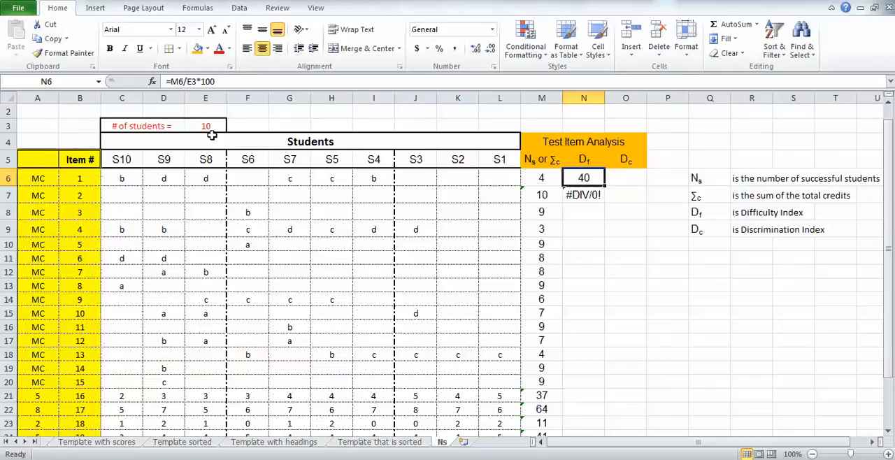
{"action": "mouse_move", "coordinate": [331, 159]}
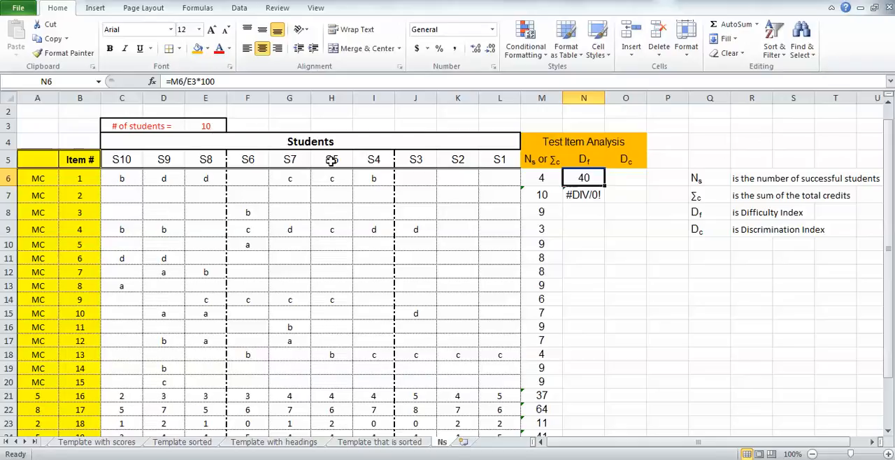
{"action": "mouse_move", "coordinate": [284, 137]}
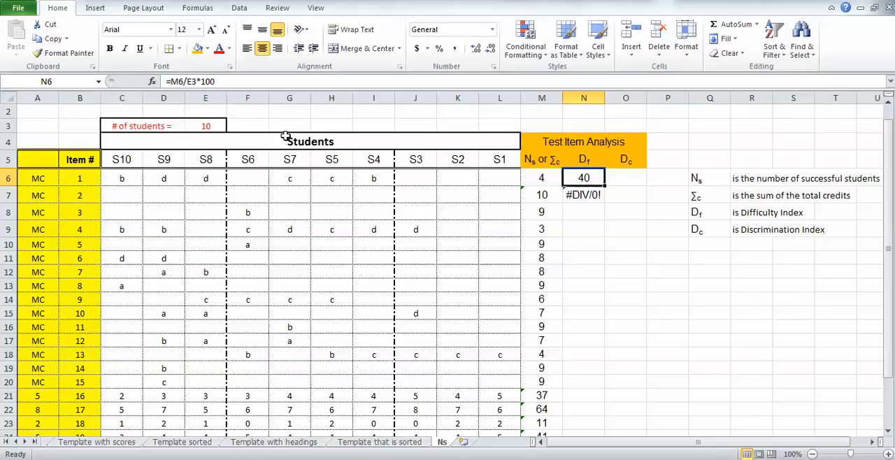
{"action": "mouse_move", "coordinate": [193, 92]}
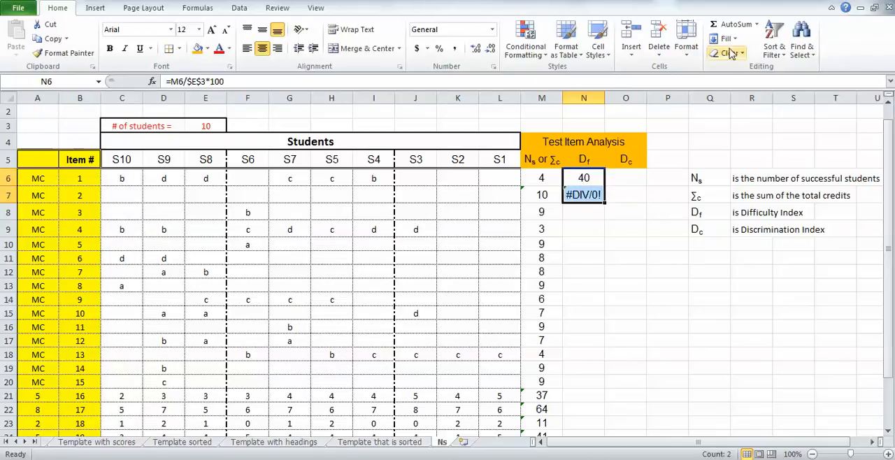
Step: Fill the locked formula =M6/$E$3*100 down into item 2, which now shows 100
{"action": "left_click", "coordinate": [727, 37]}
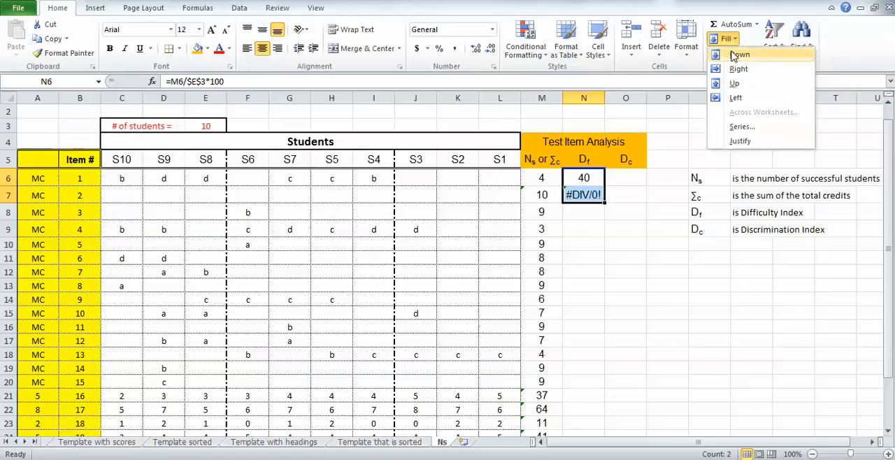
{"action": "left_click", "coordinate": [734, 54]}
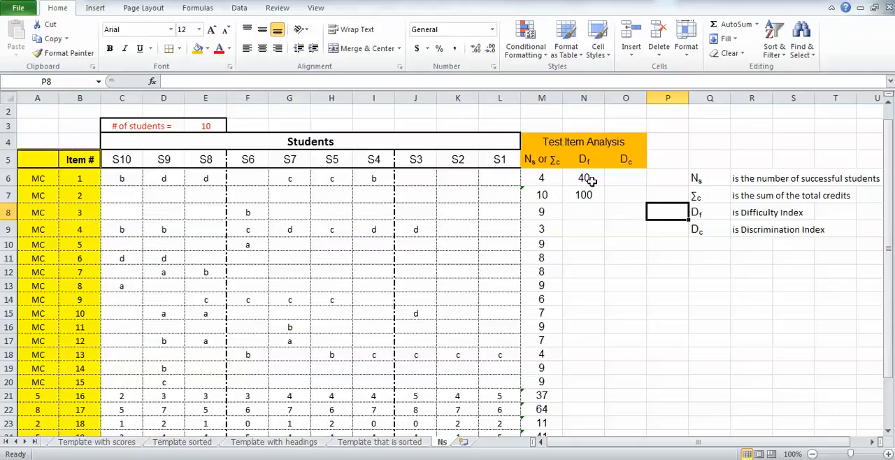
{"action": "mouse_move", "coordinate": [593, 195]}
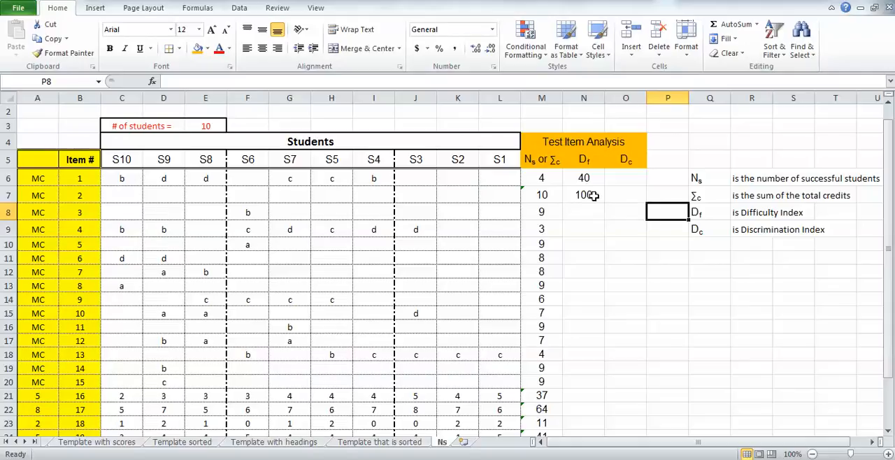
{"action": "left_click", "coordinate": [583, 194]}
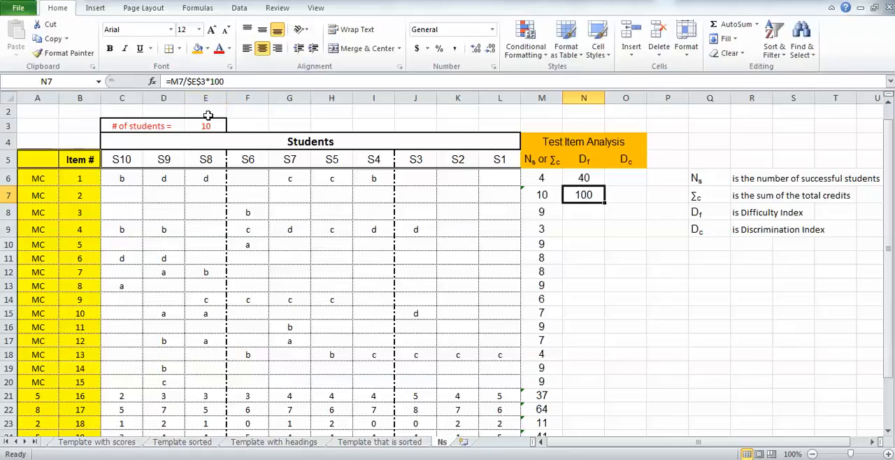
{"action": "mouse_move", "coordinate": [204, 117]}
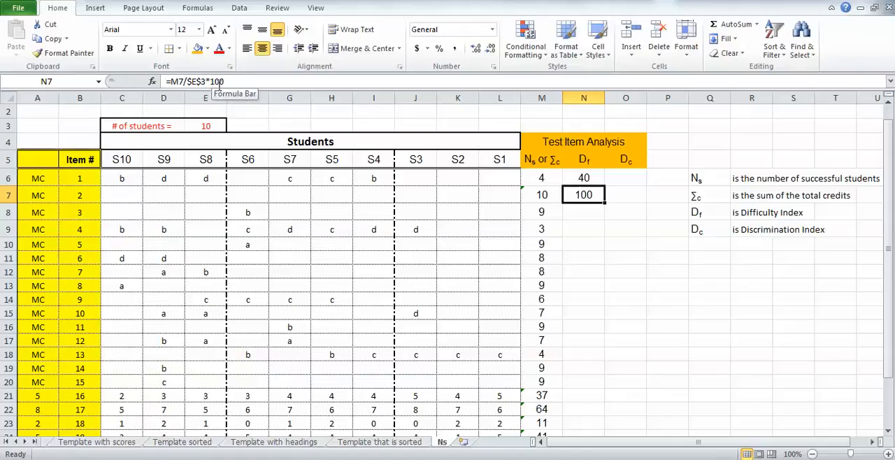
{"action": "left_click", "coordinate": [583, 257]}
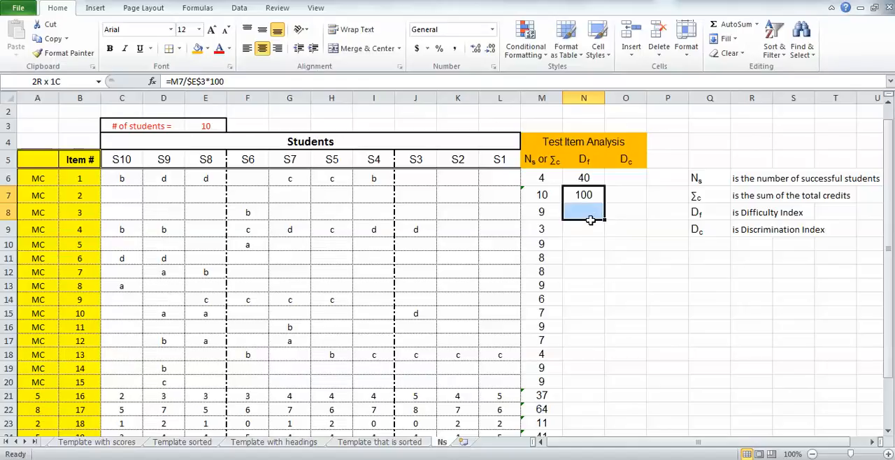
Step: Drag the Df formula from N7 down to N20, giving indices like 90, 30, 80 and 70 through item 15
{"action": "left_click_drag", "start_coordinate": [583, 194], "coordinate": [583, 380]}
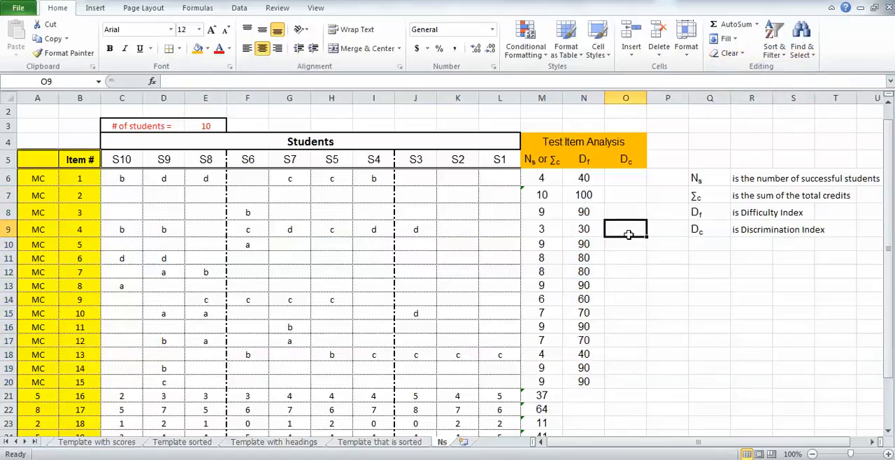
{"action": "mouse_move", "coordinate": [593, 380]}
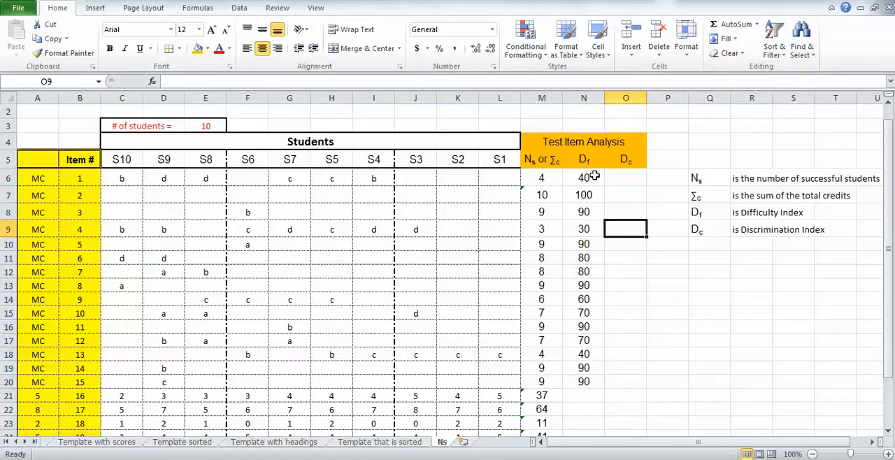
{"action": "mouse_move", "coordinate": [587, 328]}
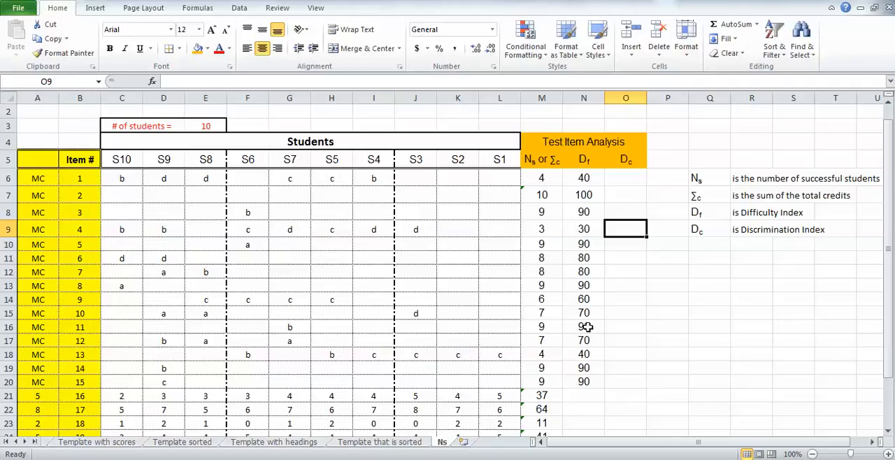
{"action": "mouse_move", "coordinate": [599, 381]}
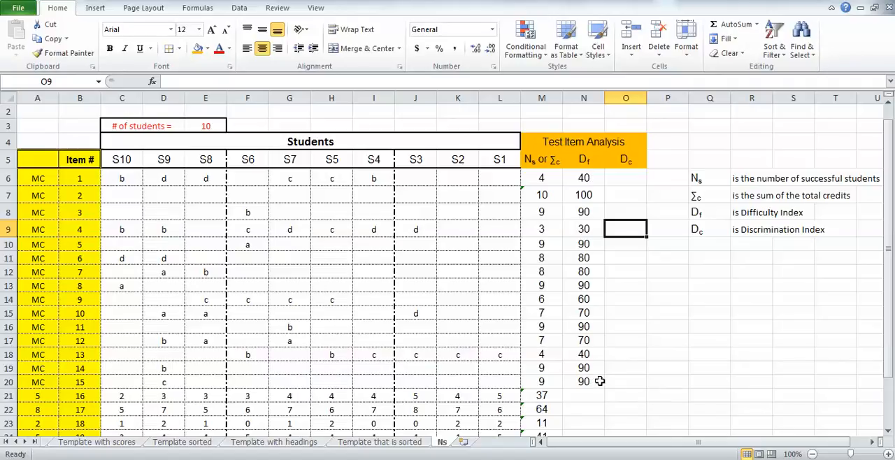